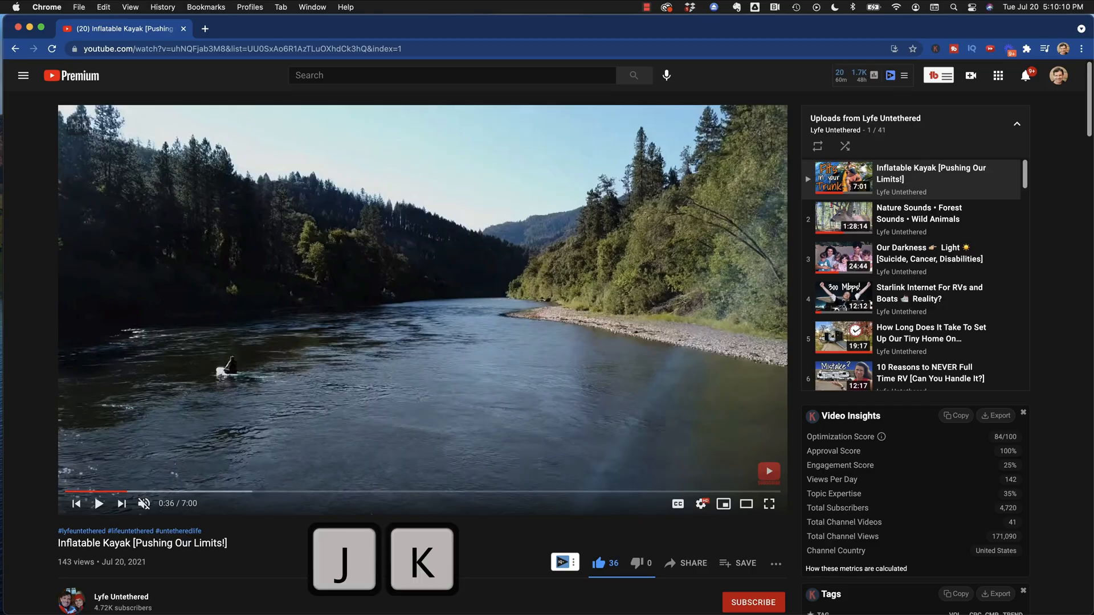
Seek the kayak video in ten-second jumps with J and L, pausing around 1:40.
key("l")
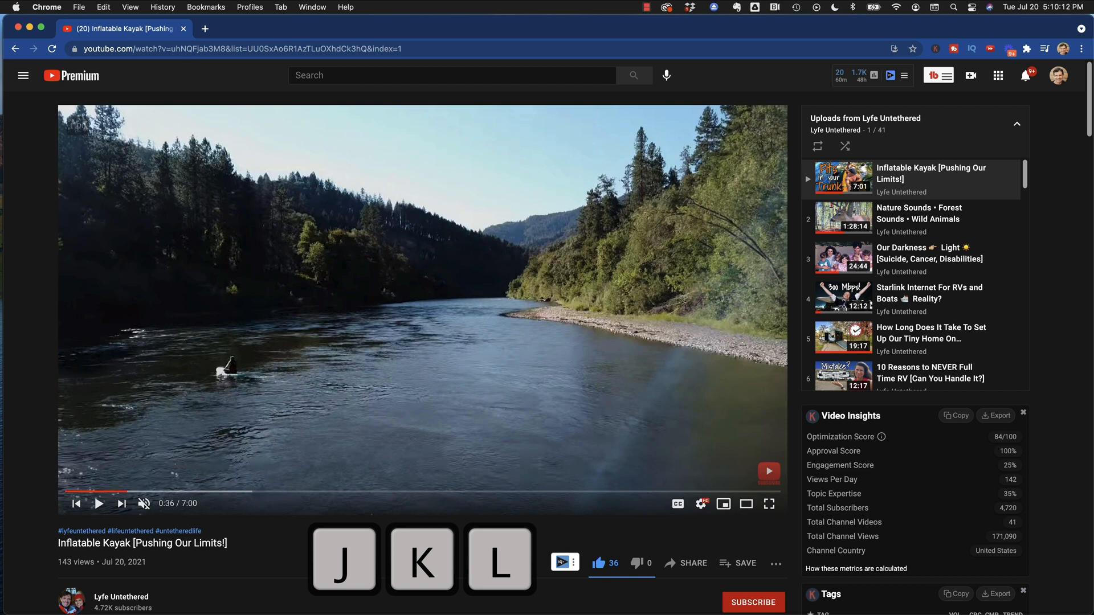
key("k")
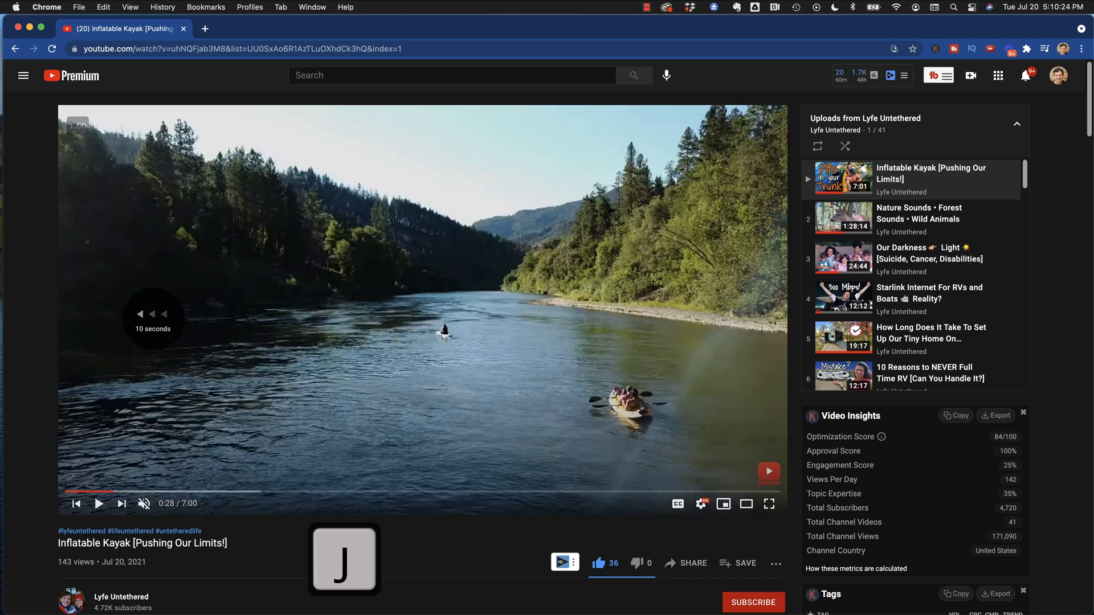
key("l")
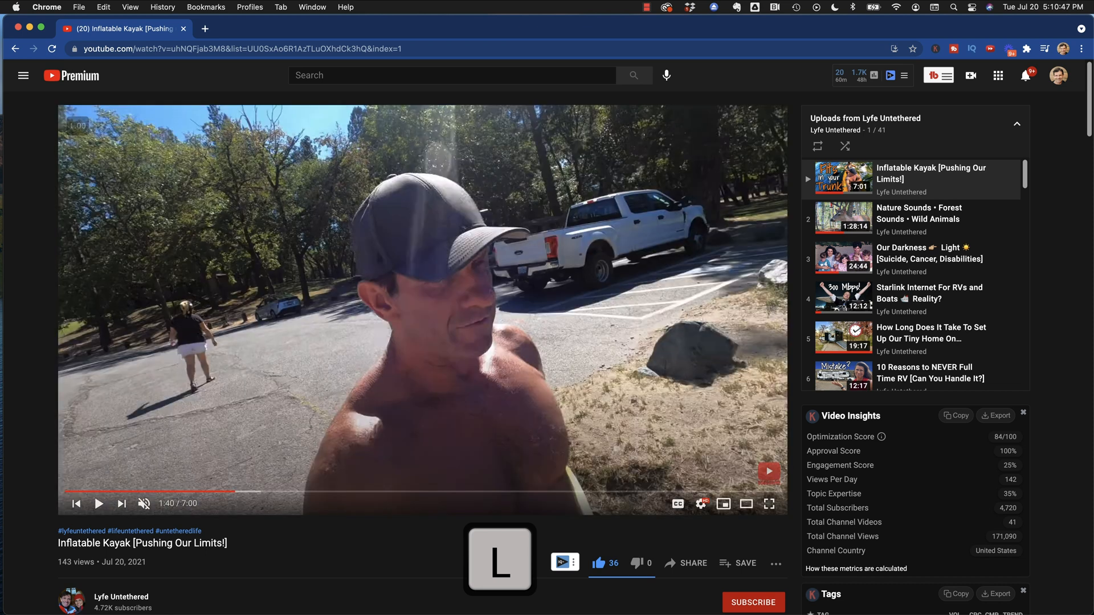
key("l")
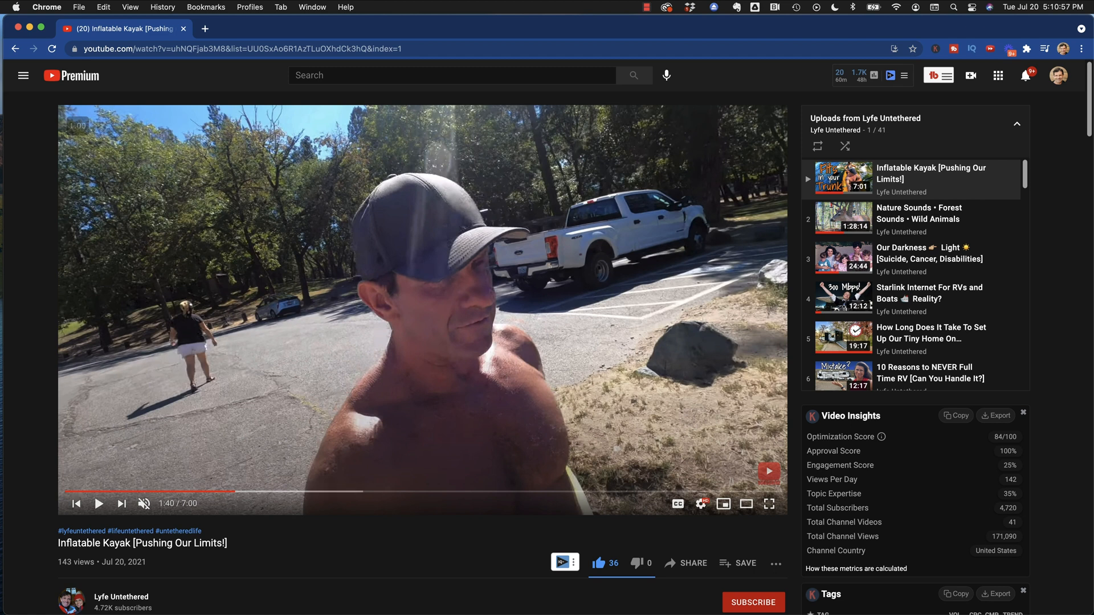
Seek forward in five-second steps with the right arrow to reach about 1:50.
key("Right")
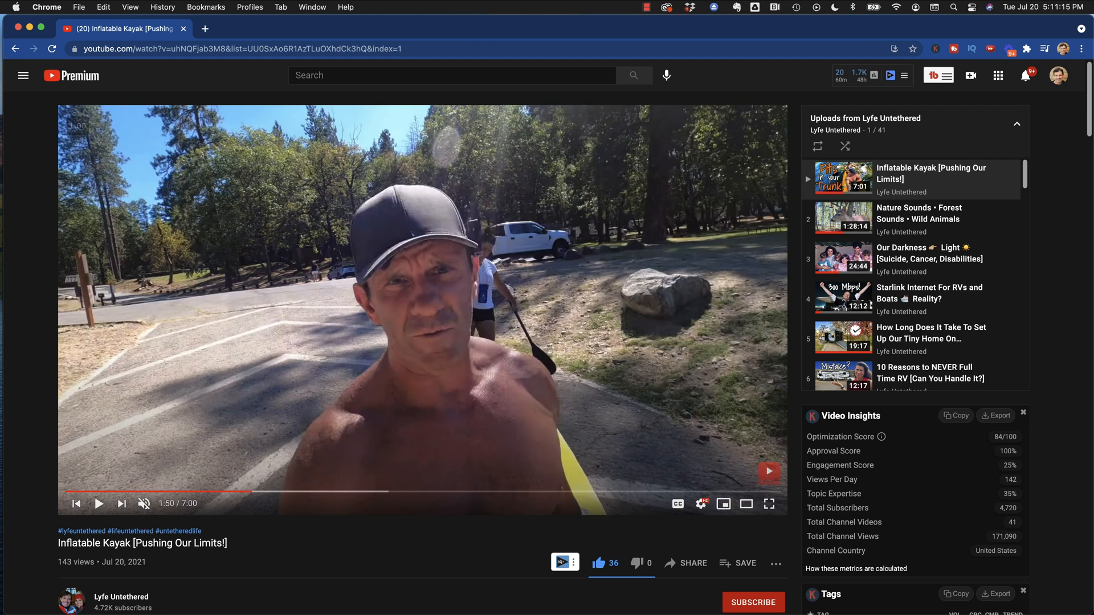
key("0")
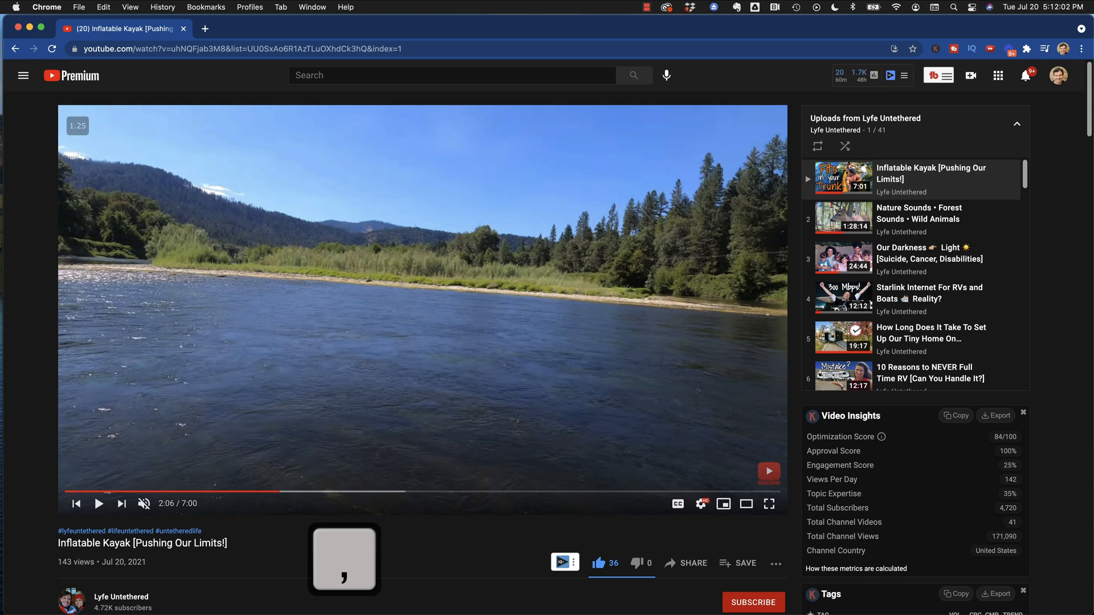
Step the paused video by single frames, then jump ahead to the paddleboard scene near 4:54.
key("7")
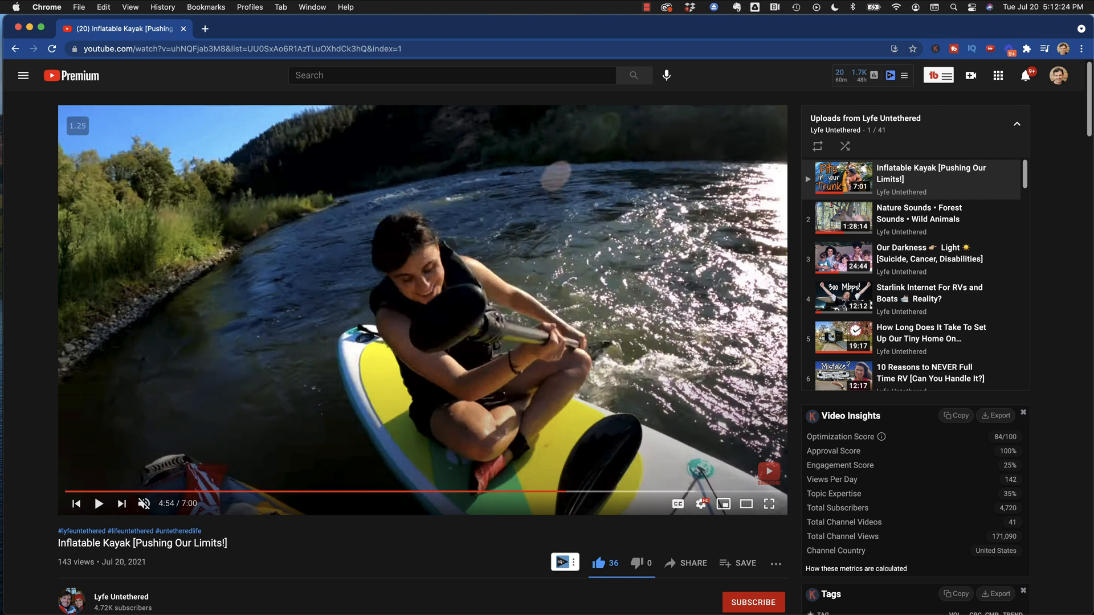
scroll("down", 3)
type("/")
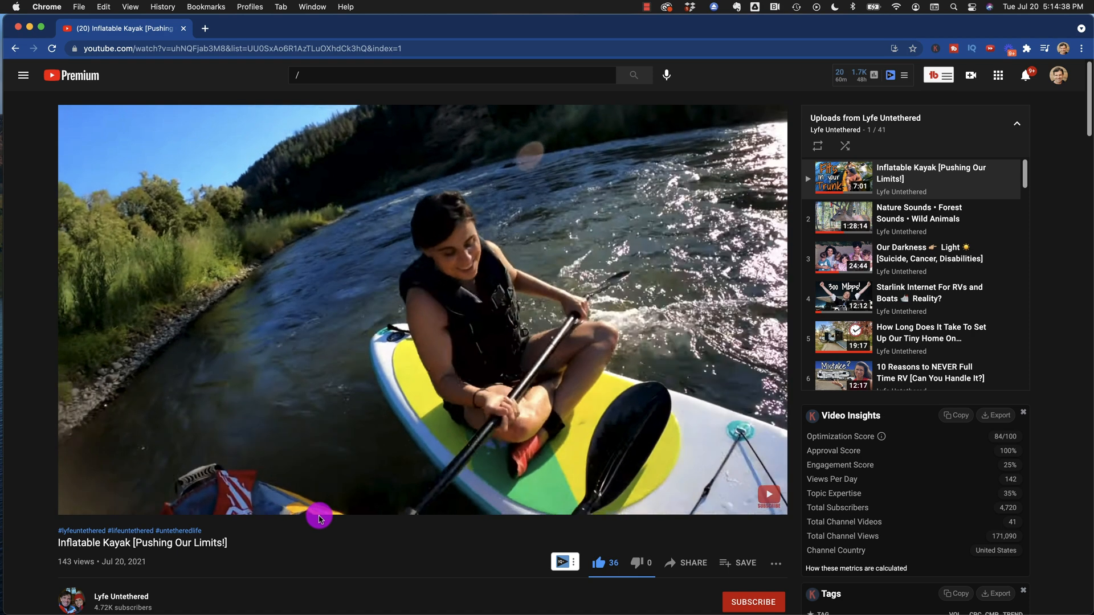
Turn on captions with C, then skip to the next playlist video 'Nature Sounds' with Shift+N.
key("c")
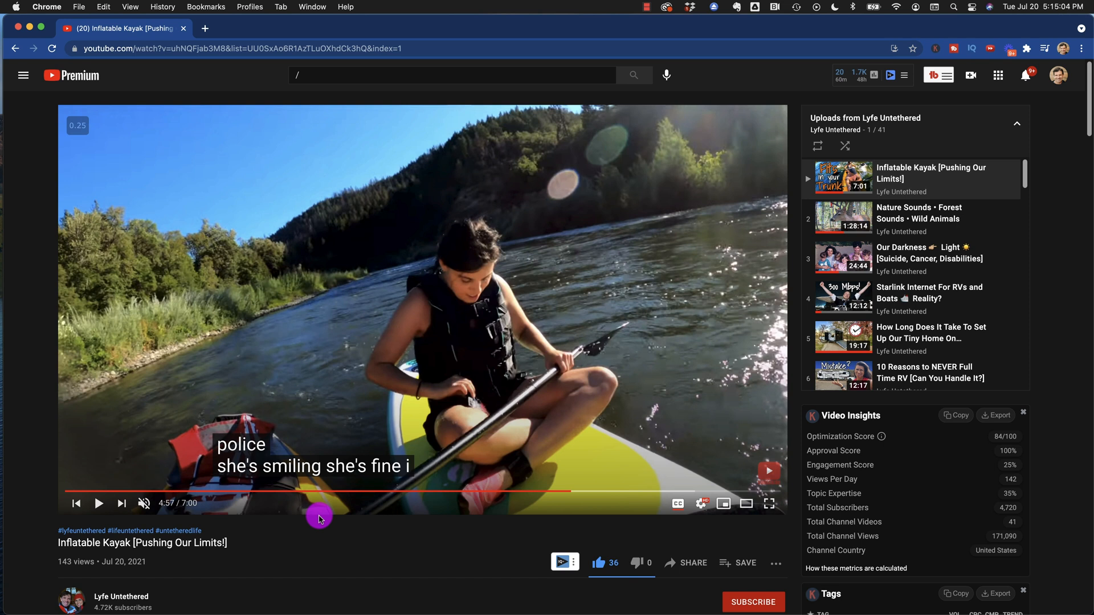
key("shift+n")
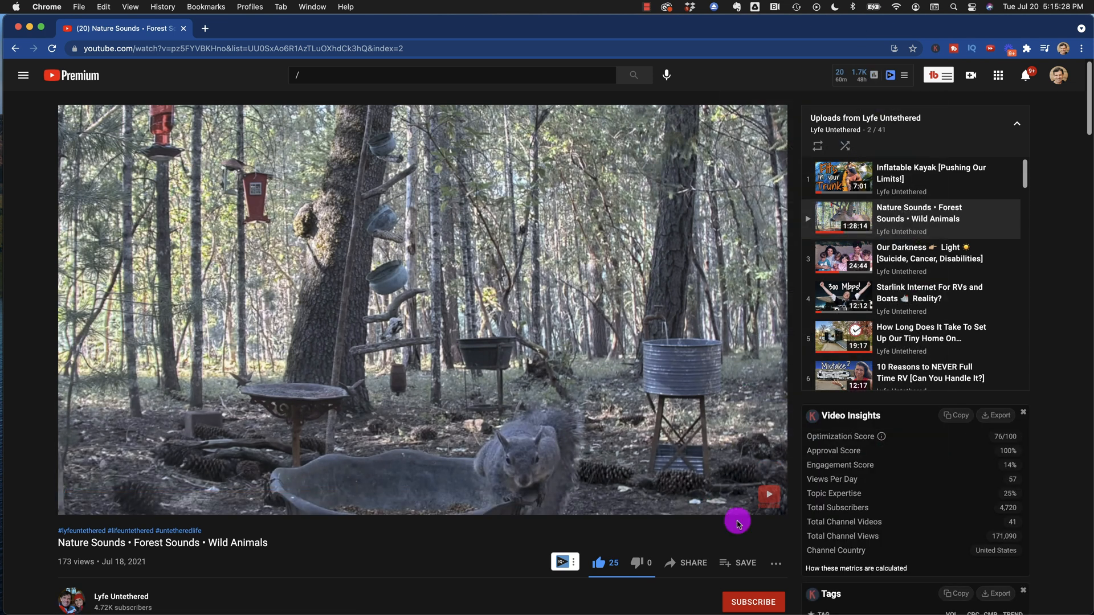
mouse_move(1039, 191)
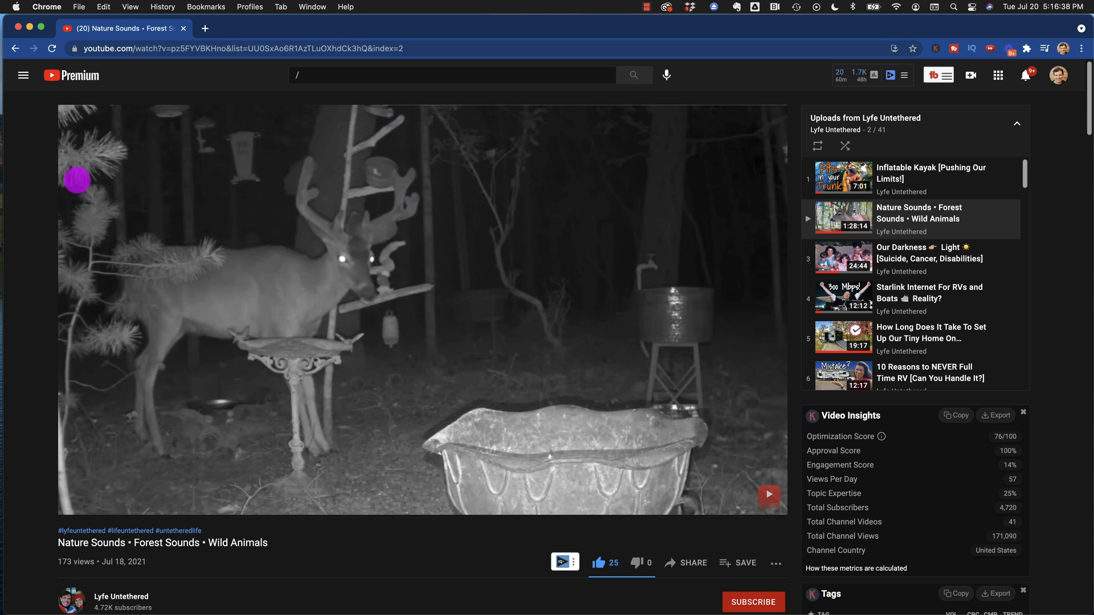
mouse_move(1008, 196)
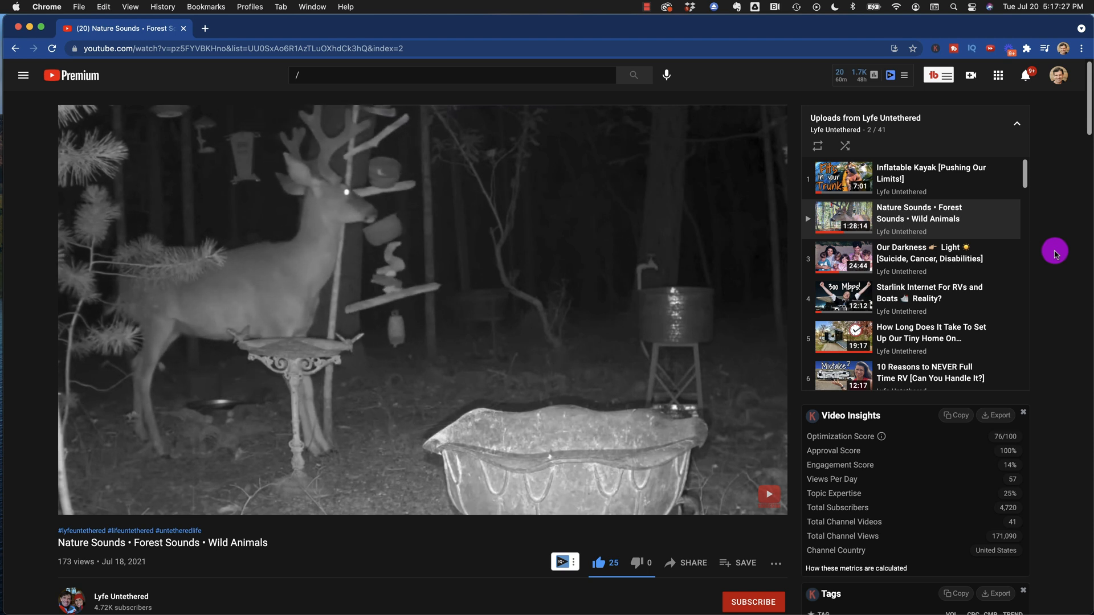
Mute the Nature Sounds video's audio with M.
key("m")
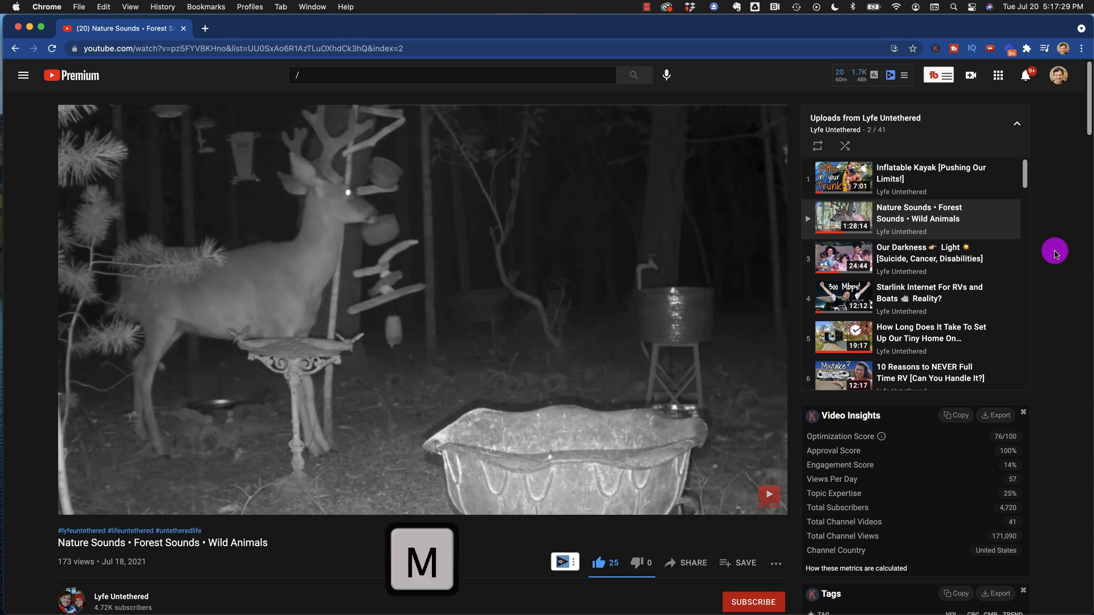